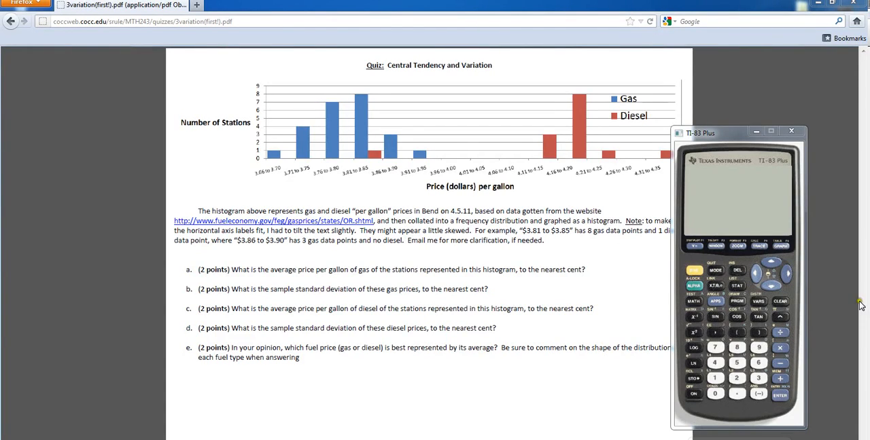
mouse_move(354, 65)
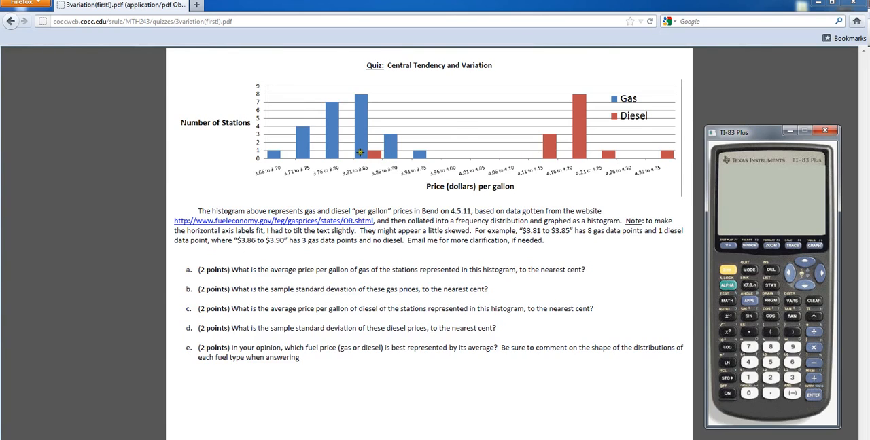
mouse_move(500, 174)
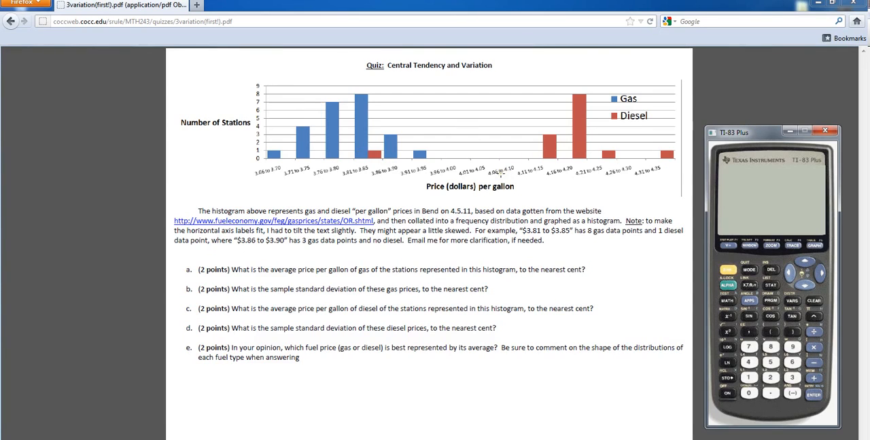
mouse_move(271, 171)
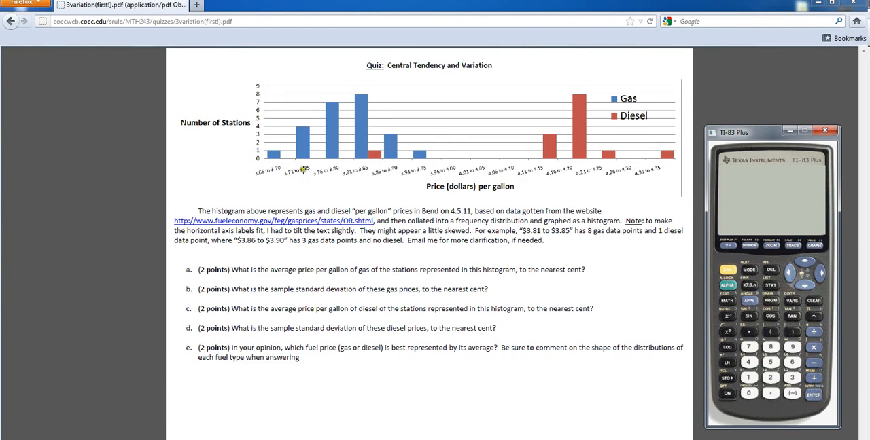
mouse_move(287, 160)
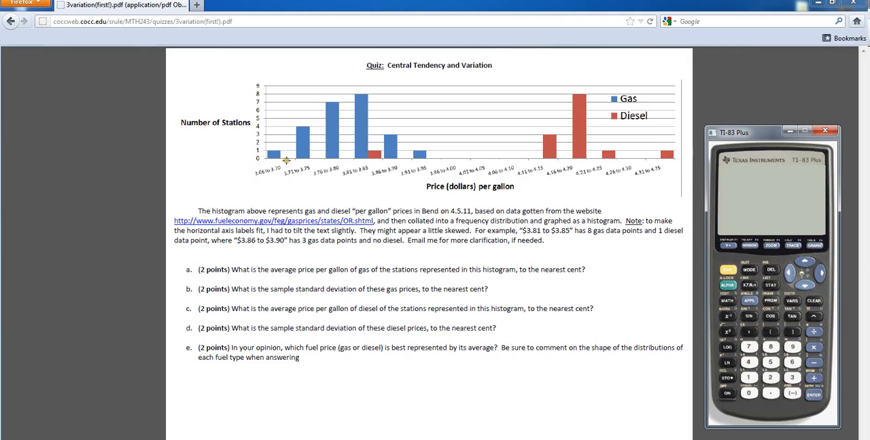
mouse_move(257, 174)
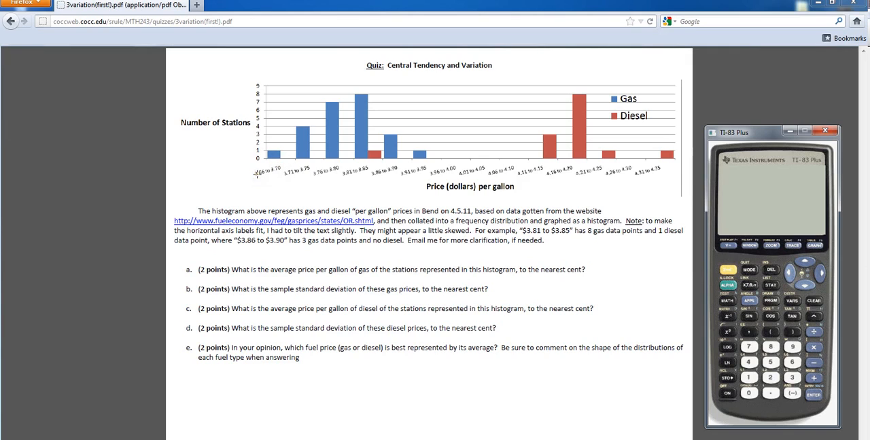
mouse_move(272, 146)
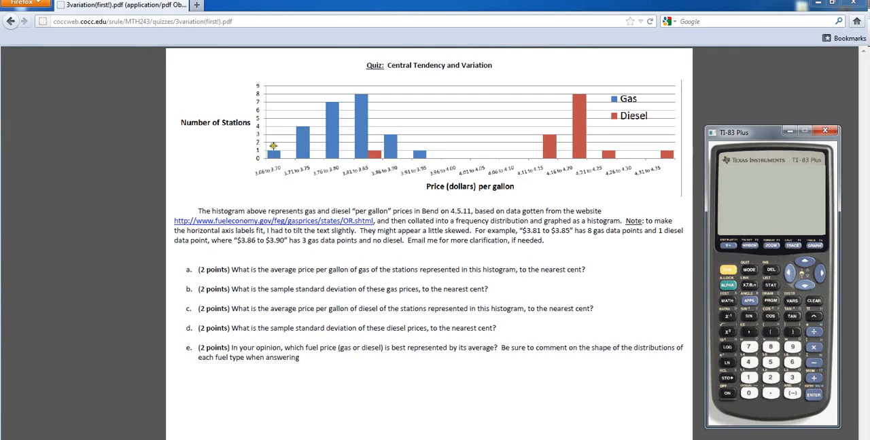
mouse_move(289, 155)
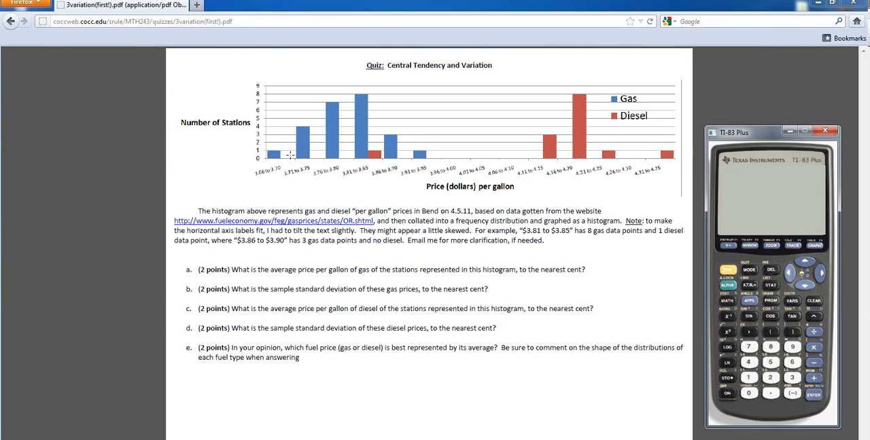
mouse_move(286, 155)
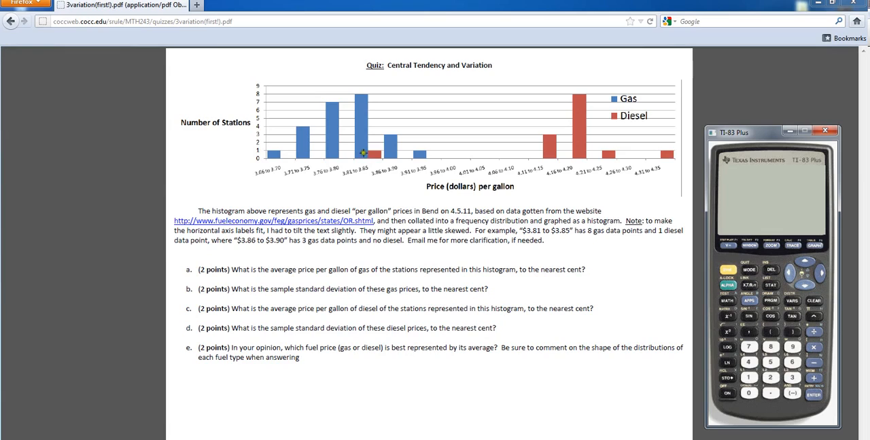
mouse_move(367, 97)
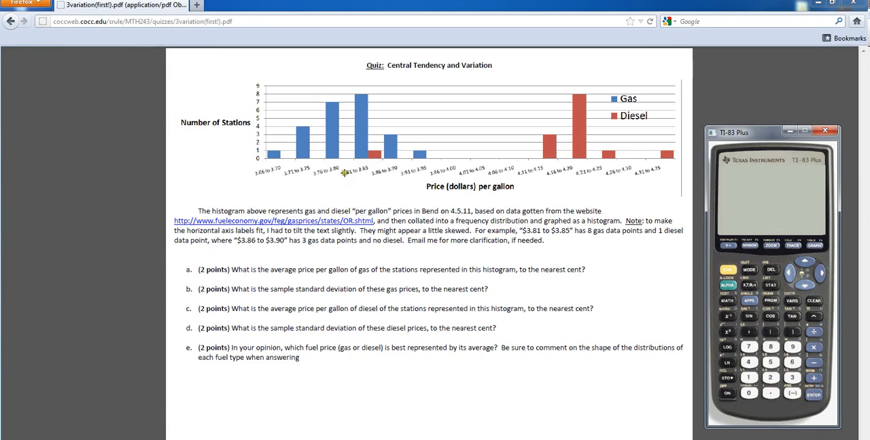
mouse_move(362, 201)
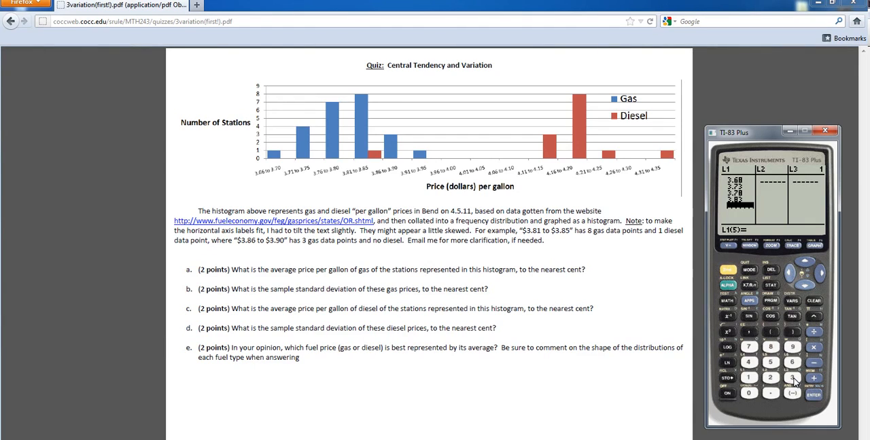
Step: Enter the next gas-price values from the histogram into list L1
click(770, 393)
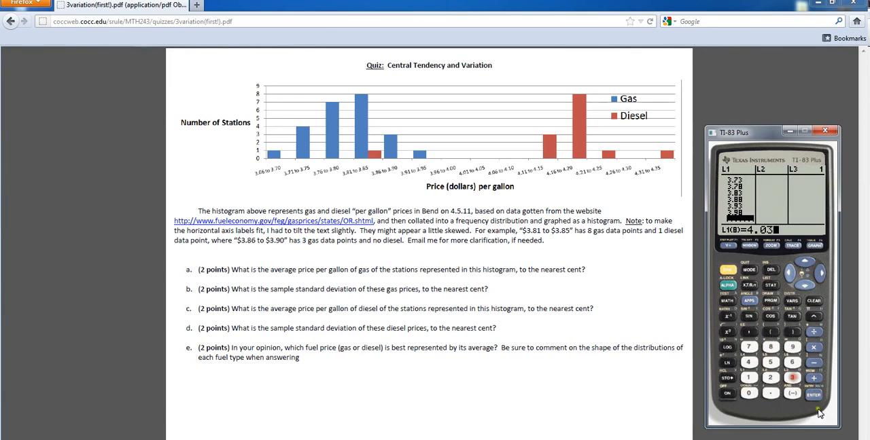
click(813, 394)
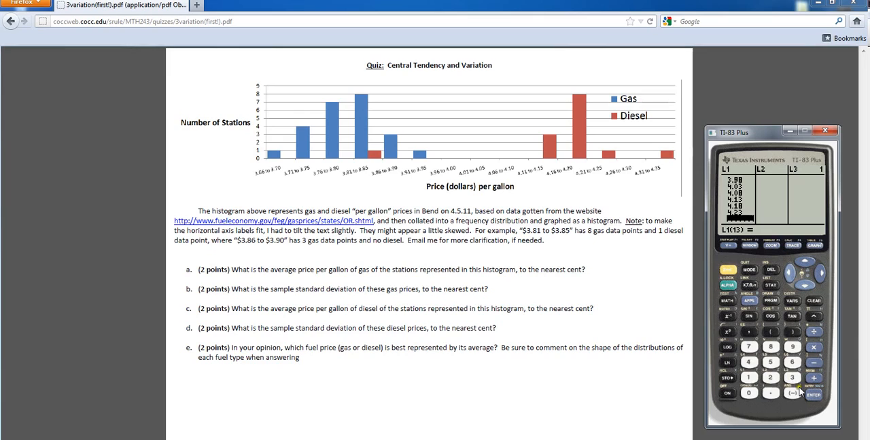
click(770, 378)
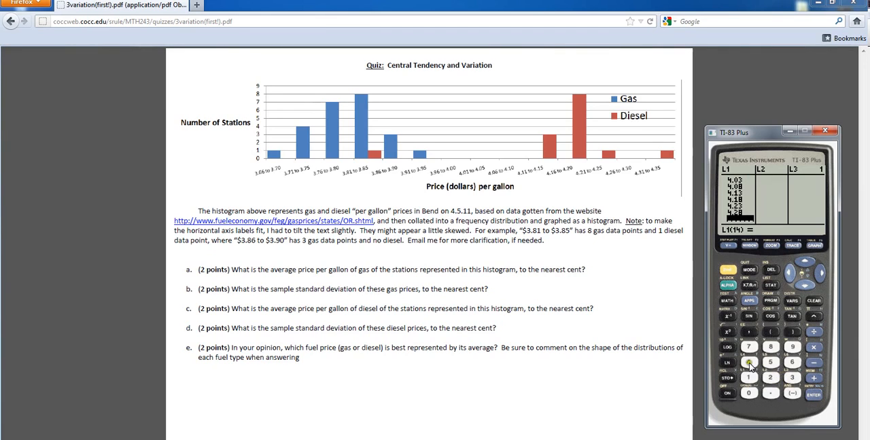
click(791, 378)
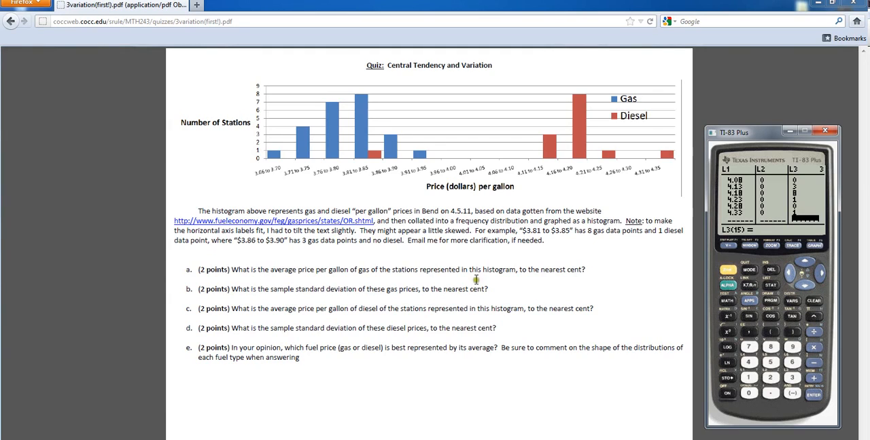
mouse_move(503, 269)
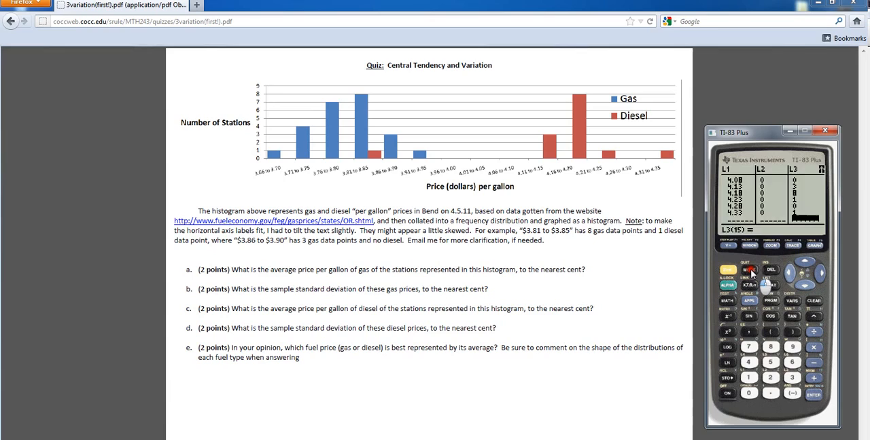
Step: Run 1-Var Stats on L1 to get the gas mean ≈3.803, Sx ≈.099, n=24
click(769, 285)
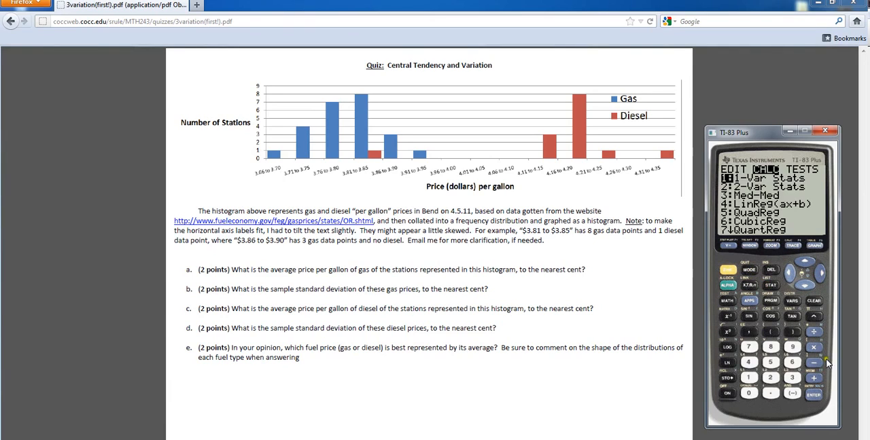
click(813, 394)
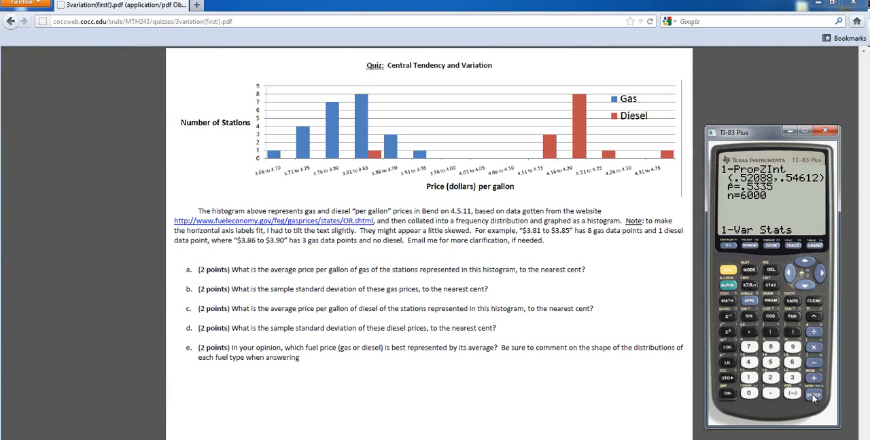
mouse_move(805, 396)
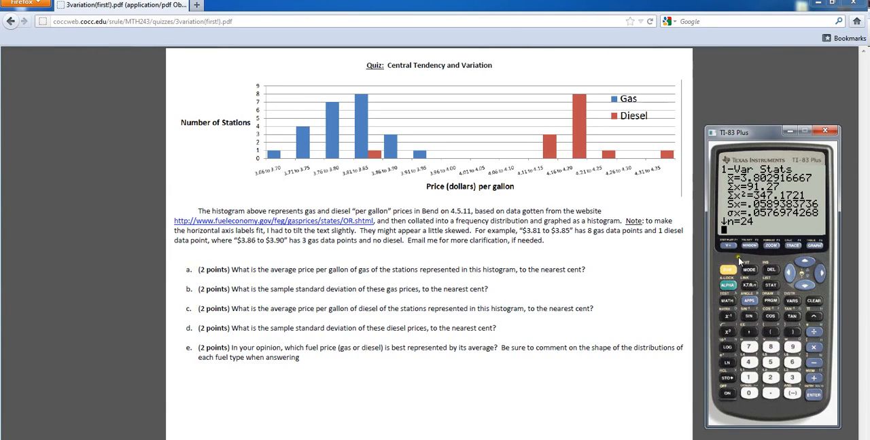
mouse_move(489, 337)
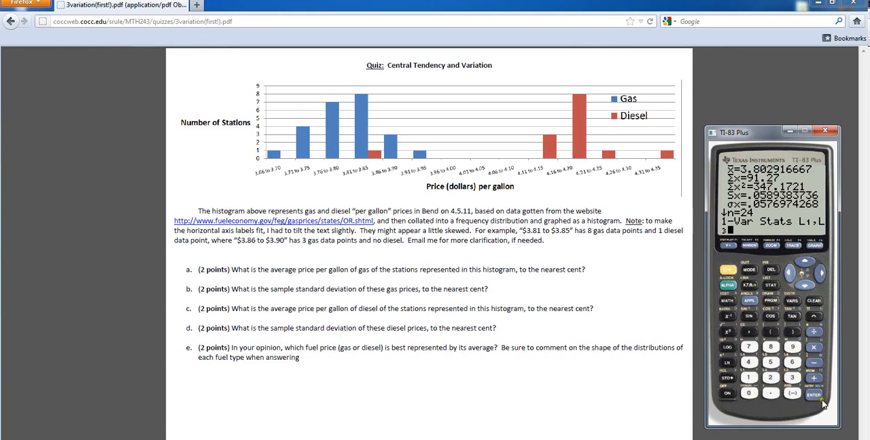
Step: Run 1-Var Stats on L2 to get the diesel mean ≈4.156, n=14
click(813, 395)
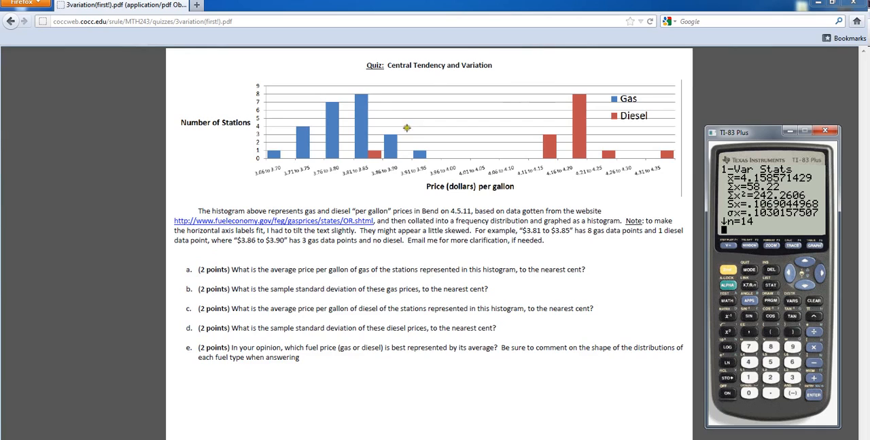
mouse_move(337, 162)
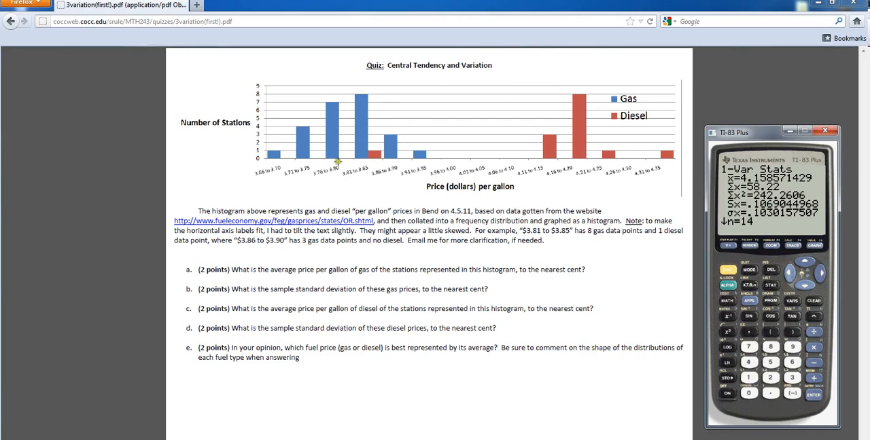
mouse_move(348, 112)
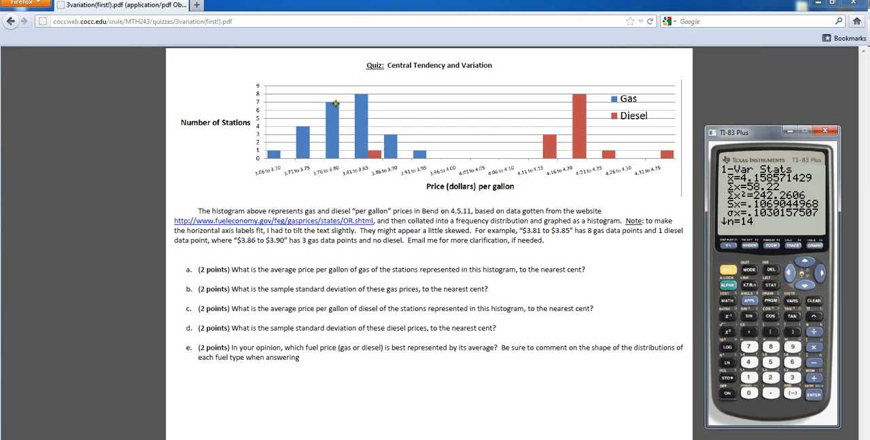
mouse_move(360, 128)
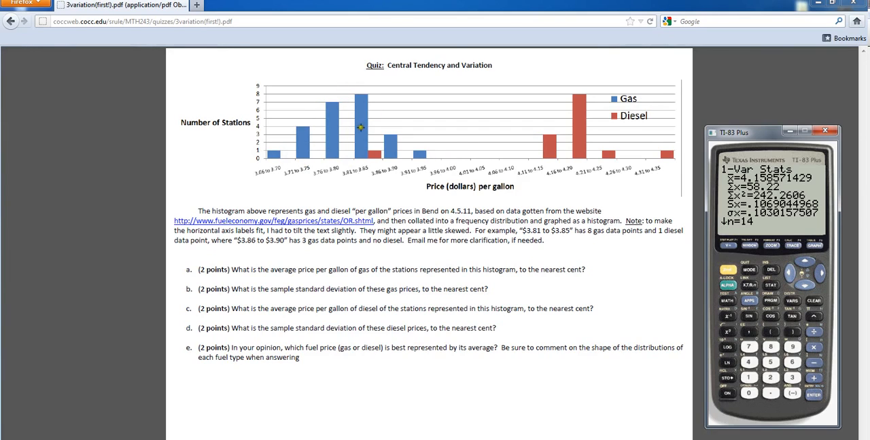
mouse_move(357, 175)
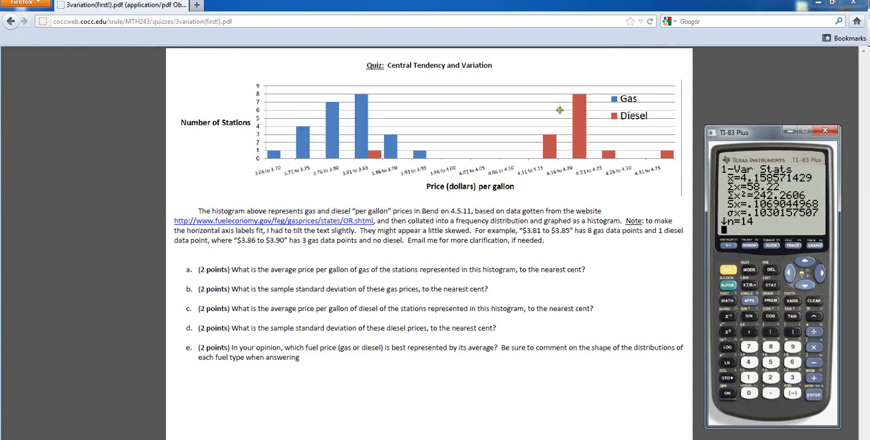
mouse_move(568, 152)
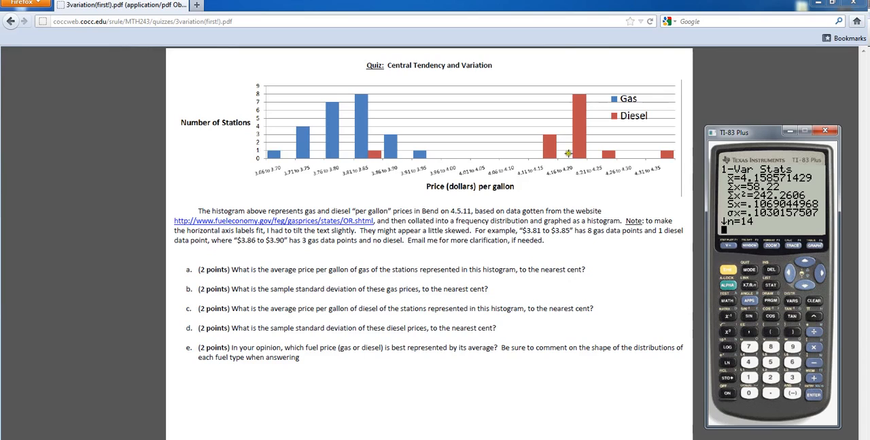
mouse_move(566, 111)
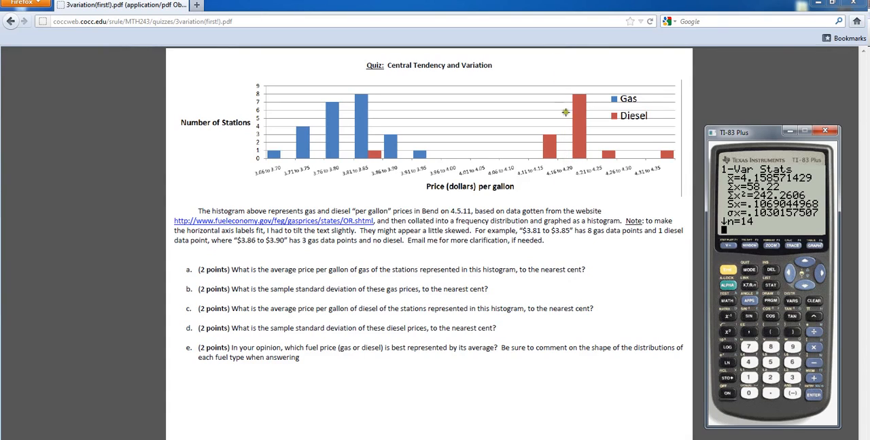
mouse_move(569, 131)
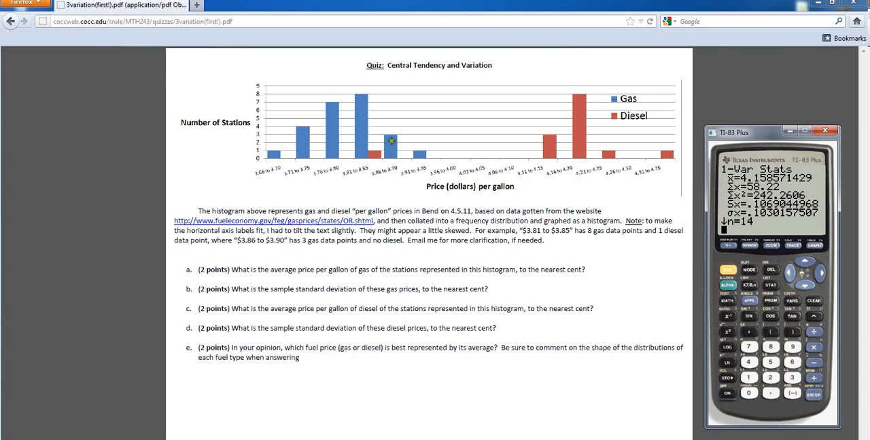
mouse_move(418, 153)
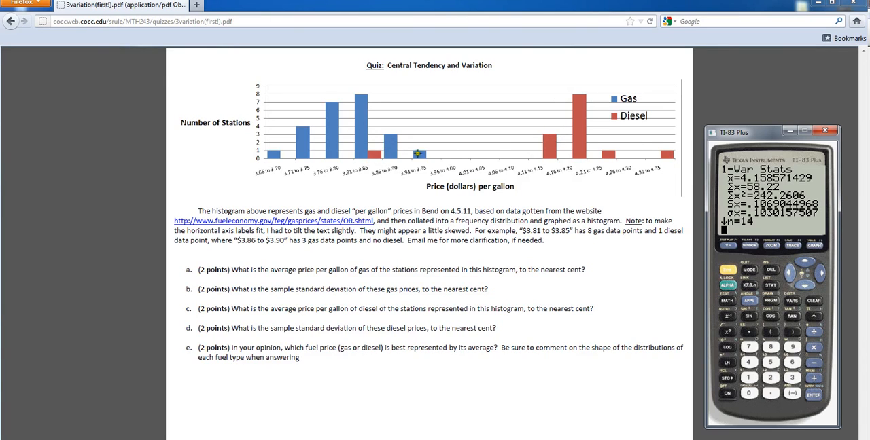
mouse_move(379, 152)
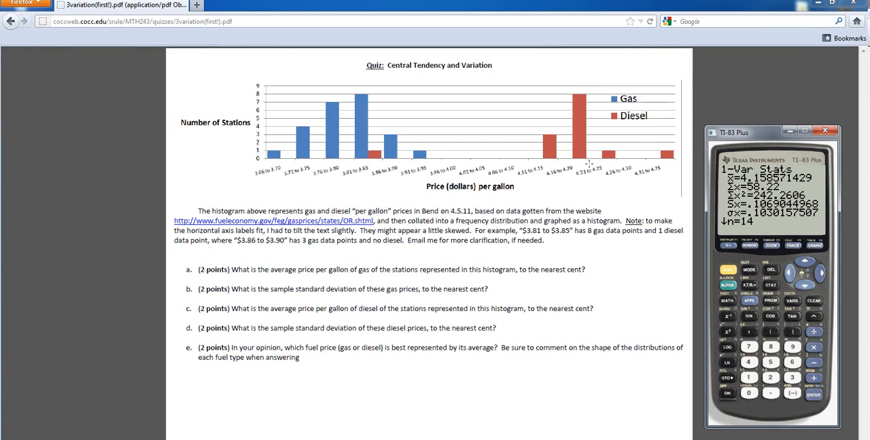
mouse_move(271, 353)
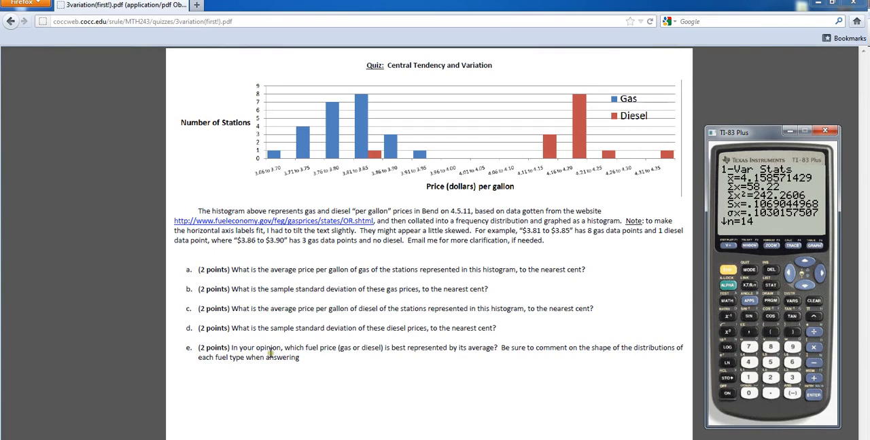
mouse_move(555, 347)
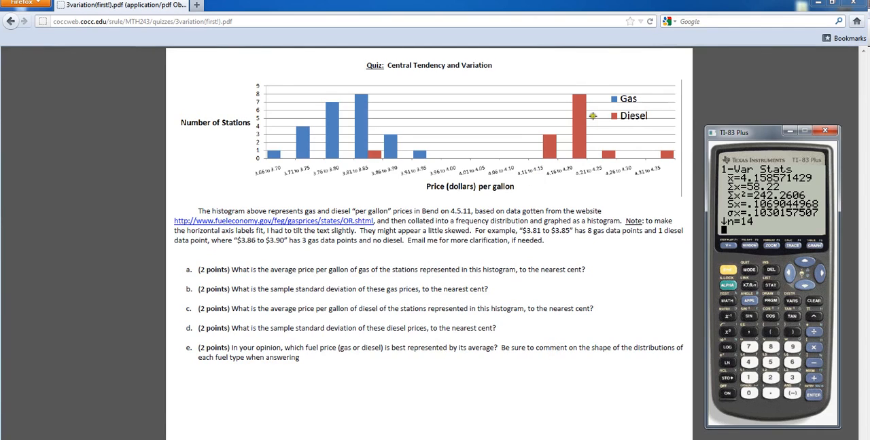
mouse_move(348, 128)
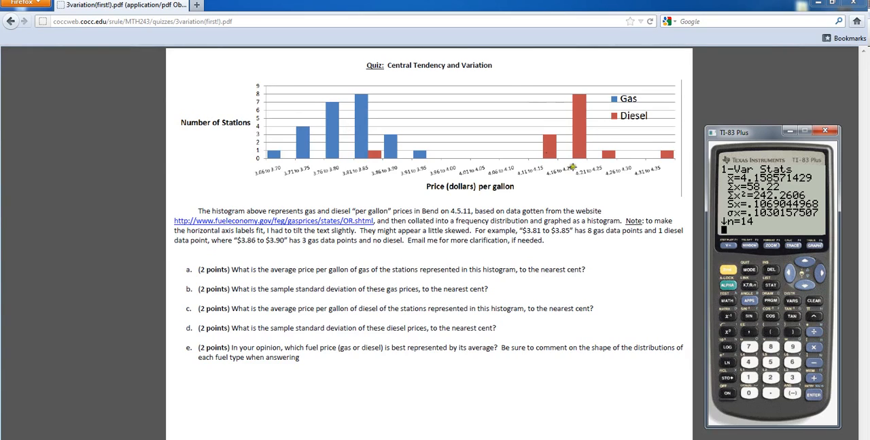
mouse_move(591, 133)
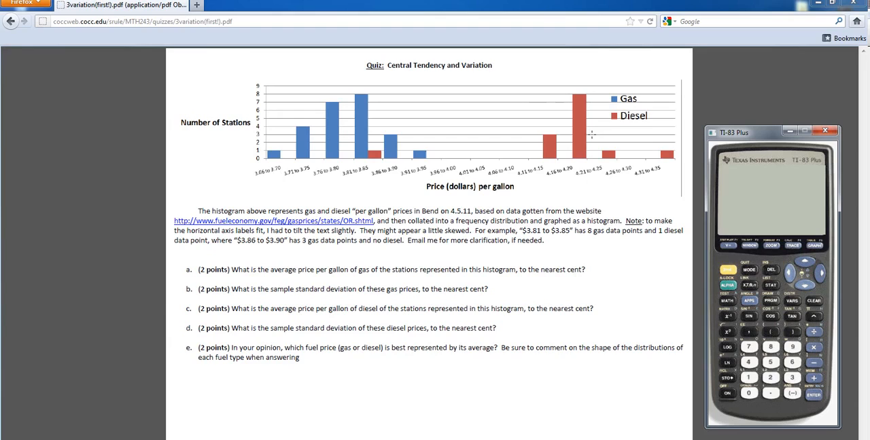
mouse_move(587, 115)
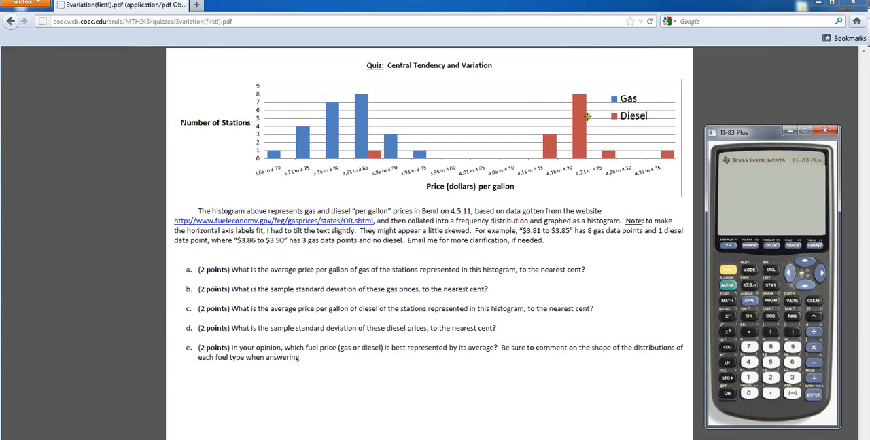
mouse_move(593, 227)
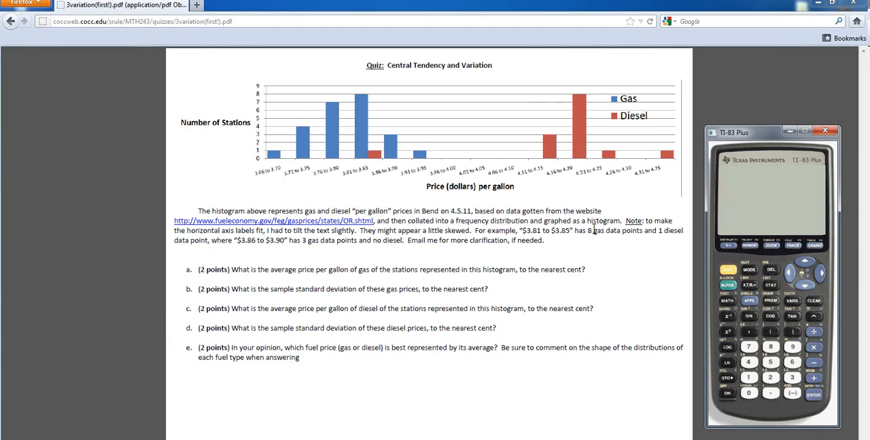
mouse_move(419, 149)
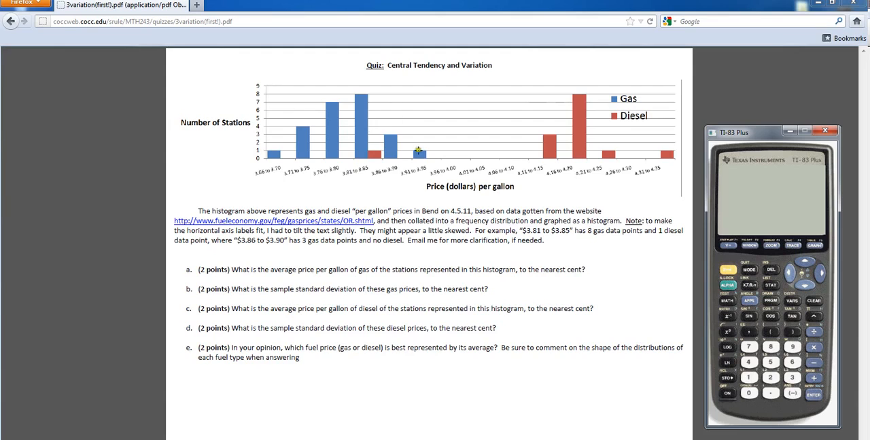